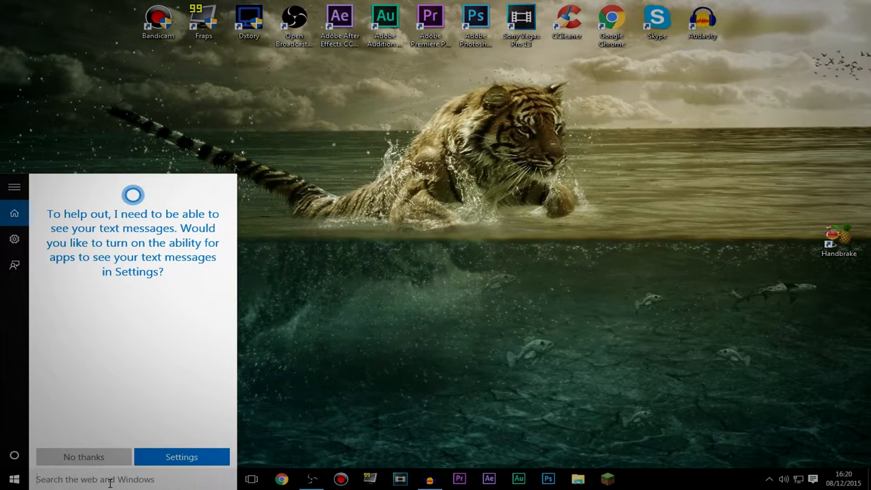
Step: Dismiss the Cortana prompt and search Windows for 'mouse pointer'
left_click(83, 457)
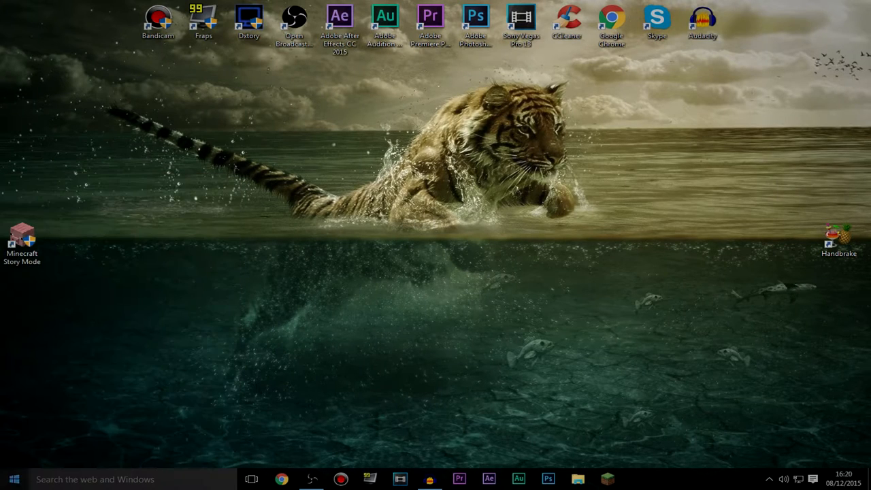
left_click(13, 479)
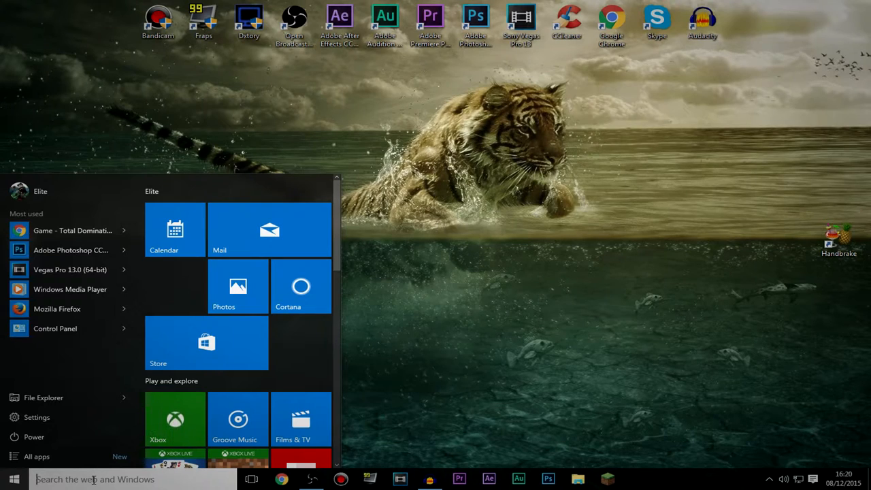
type("mouse pointer")
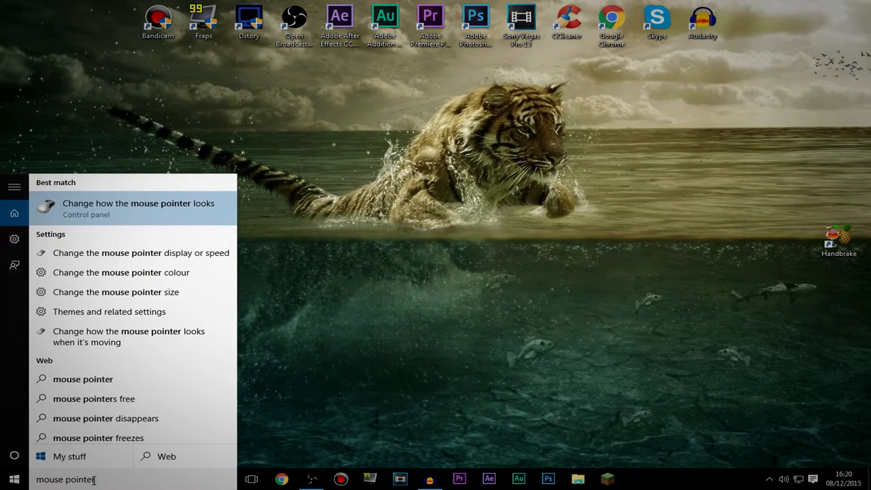
Step: Open Control Panel's 'Change how the mouse pointer looks' result
left_click(138, 208)
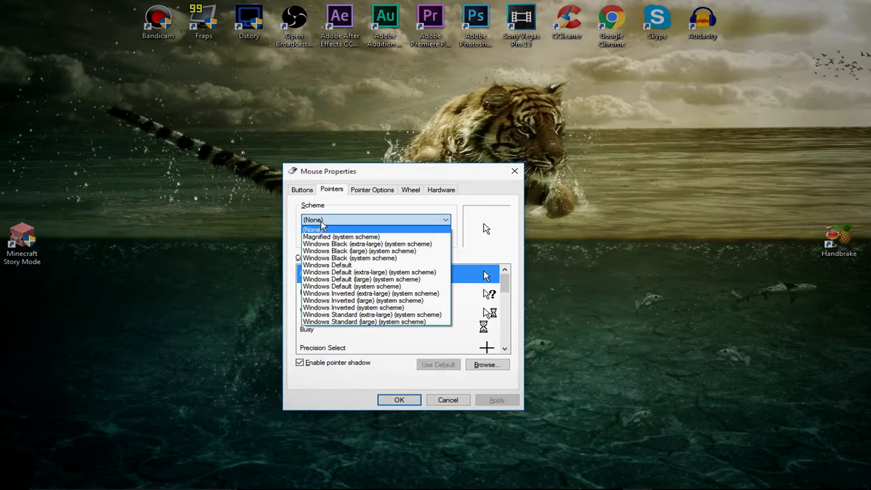
mouse_move(332, 221)
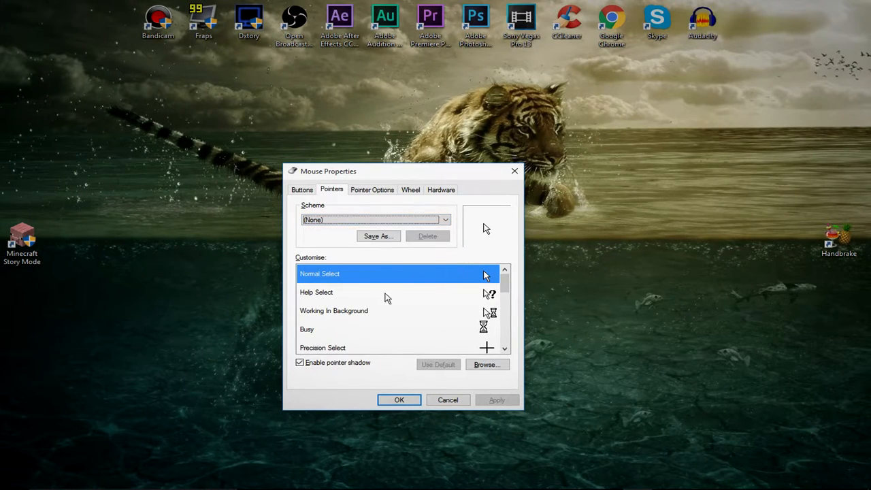
Step: Browse for cross_i.cur and load it as the Normal Select pointer
left_click(488, 365)
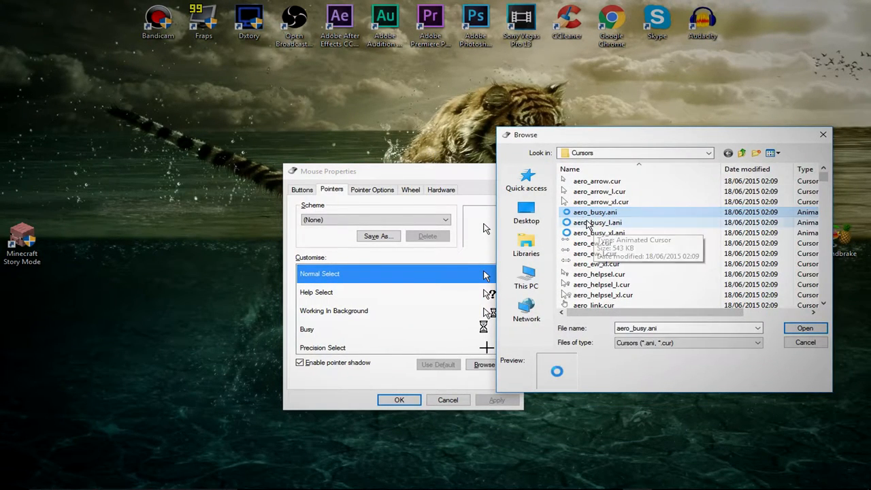
mouse_move(592, 233)
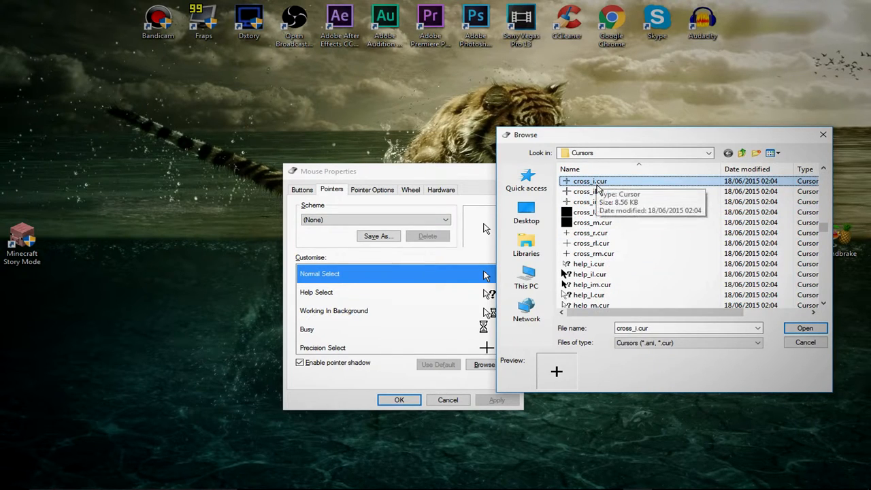
mouse_move(594, 181)
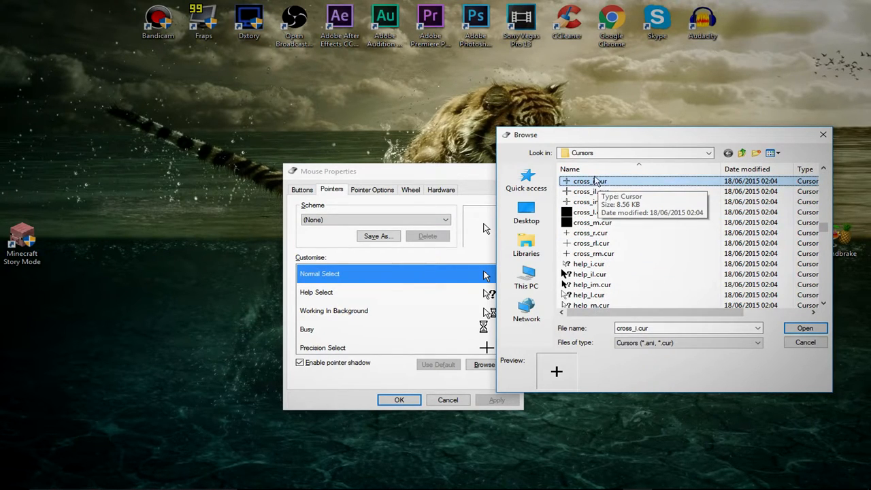
mouse_move(609, 185)
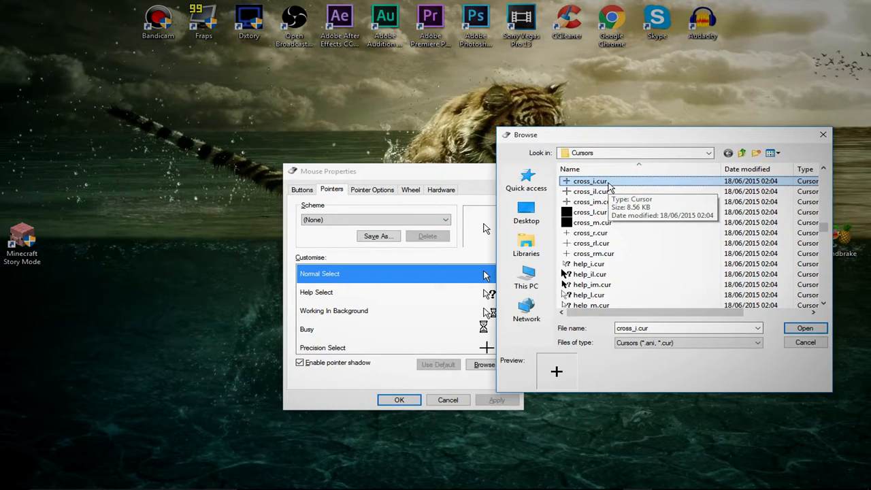
mouse_move(526, 179)
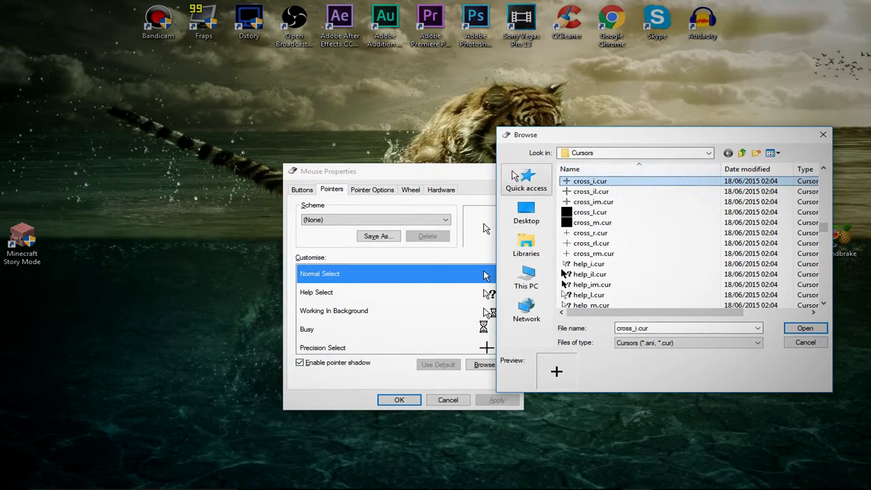
mouse_move(609, 143)
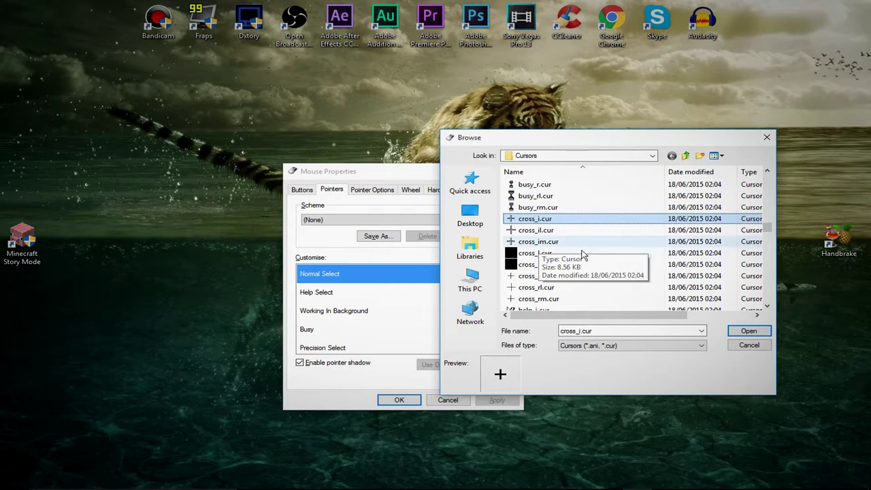
mouse_move(749, 331)
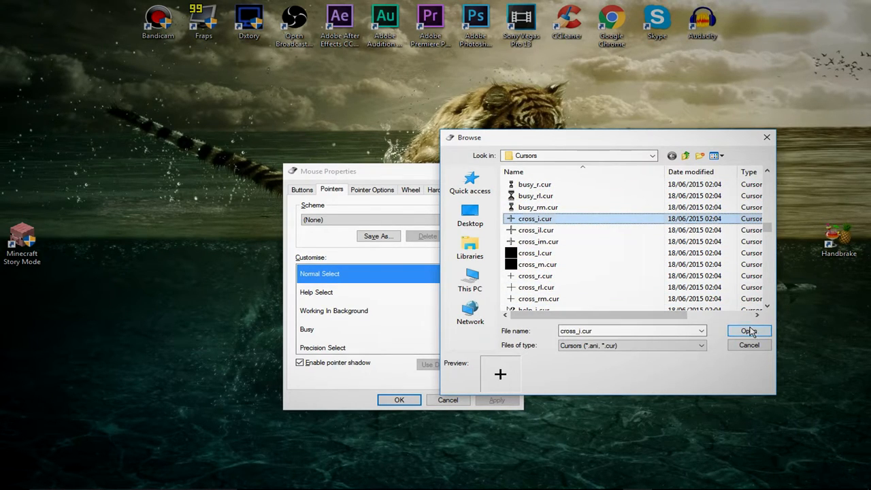
left_click(749, 331)
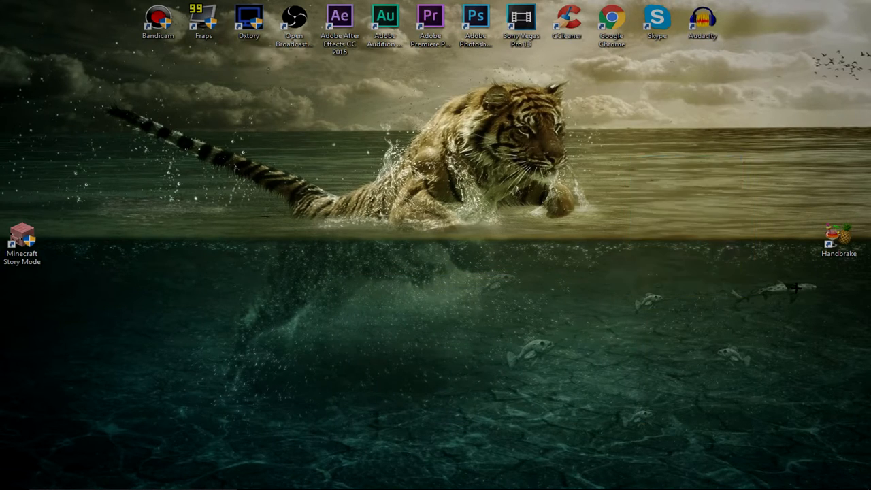
mouse_move(716, 272)
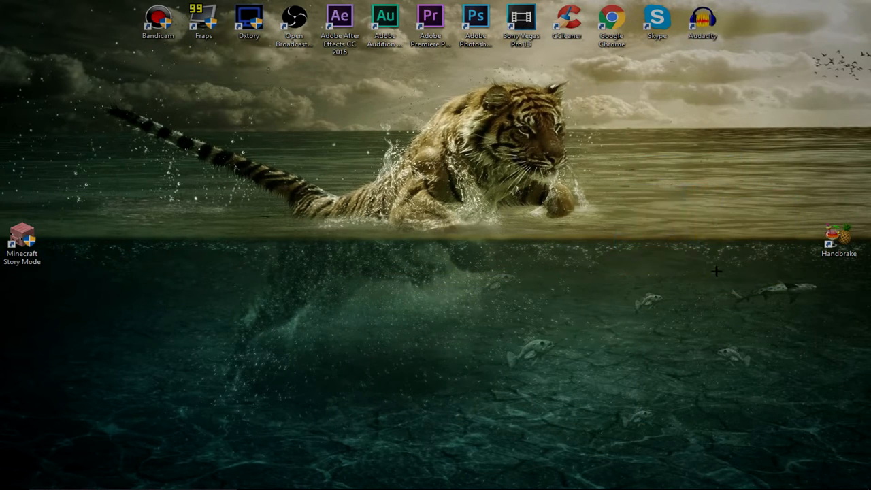
mouse_move(636, 359)
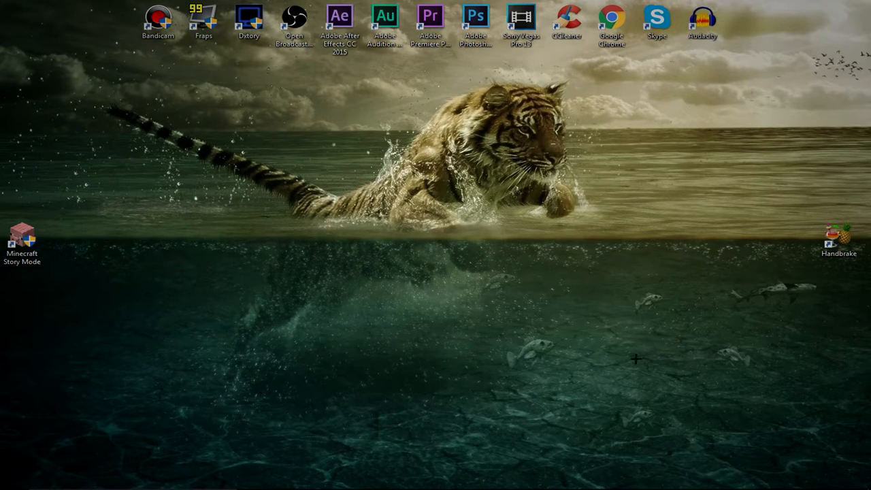
mouse_move(645, 405)
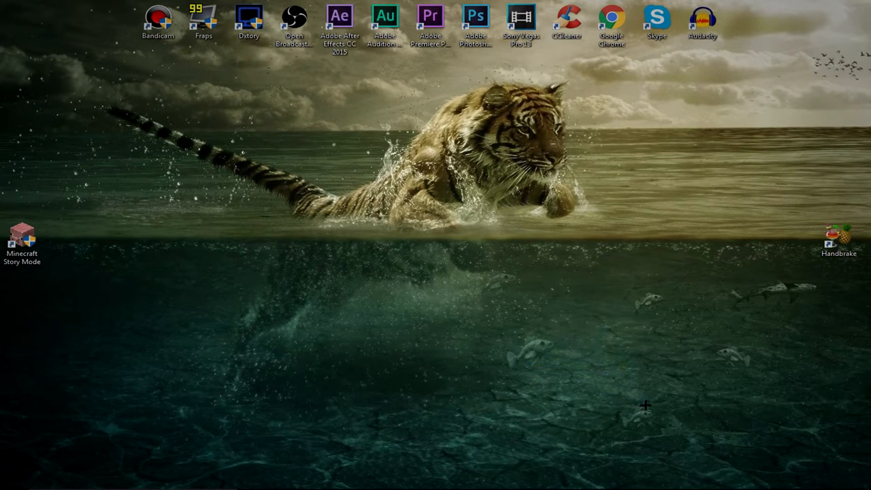
mouse_move(617, 351)
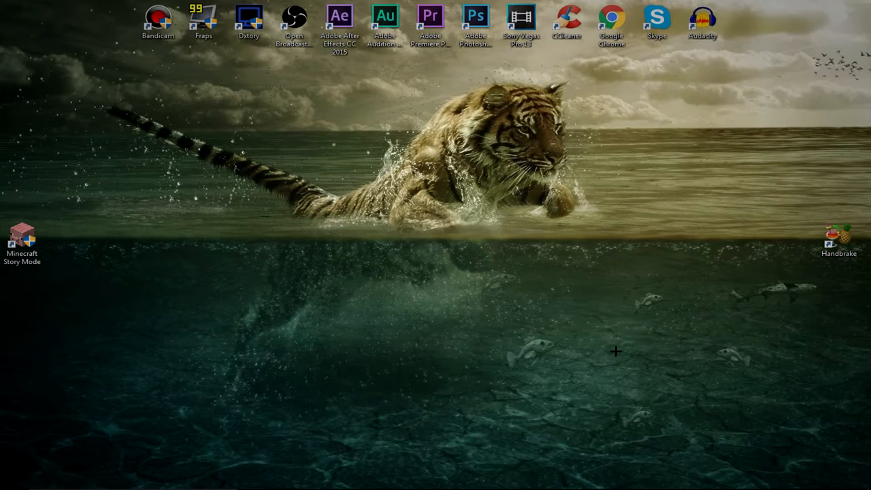
mouse_move(587, 283)
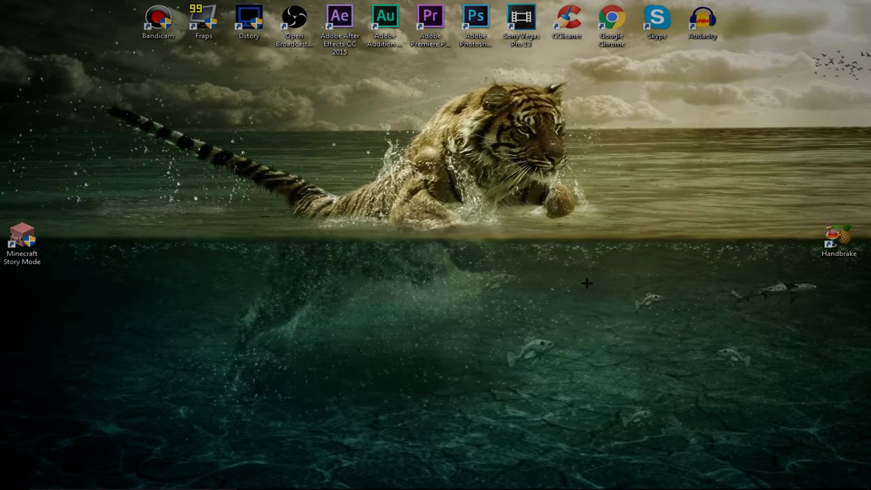
mouse_move(591, 286)
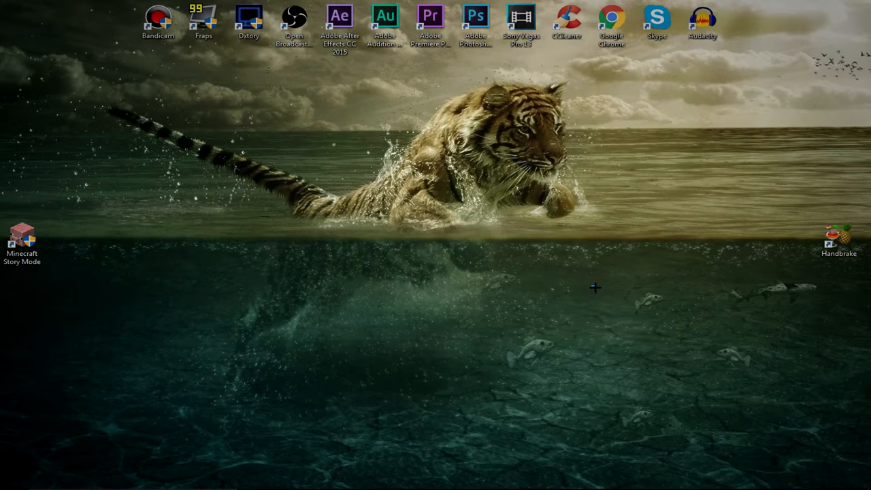
mouse_move(612, 17)
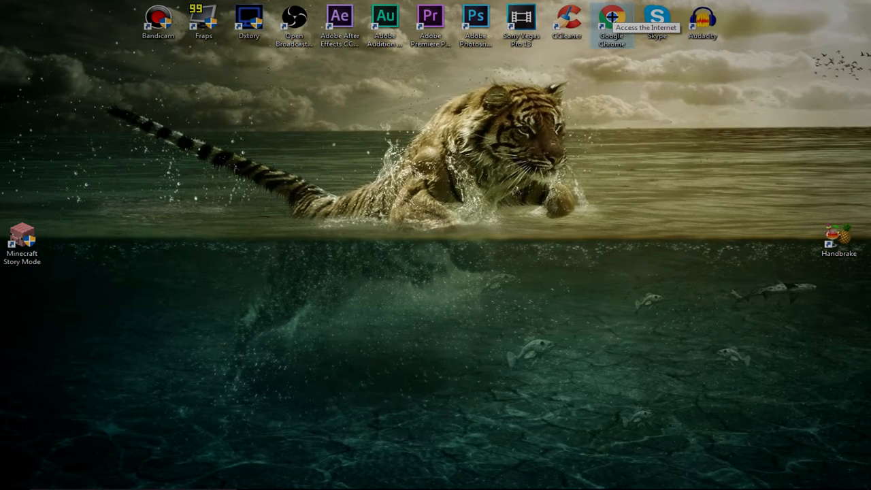
mouse_move(664, 215)
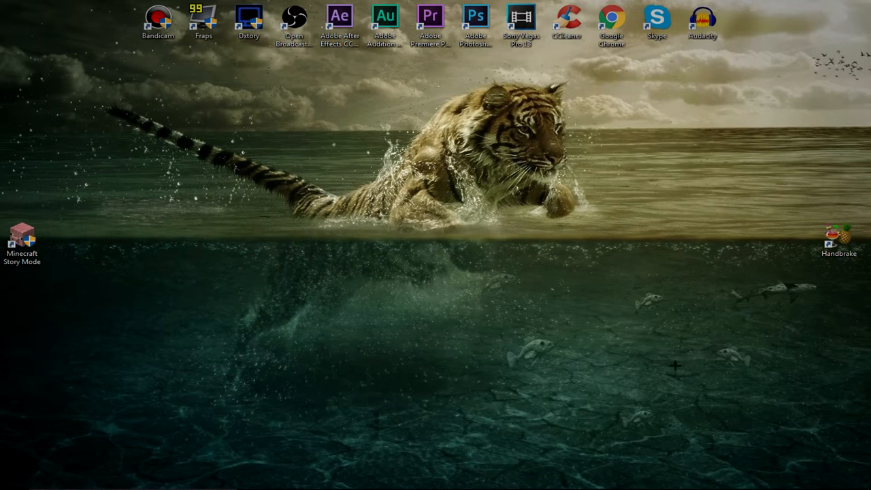
mouse_move(594, 194)
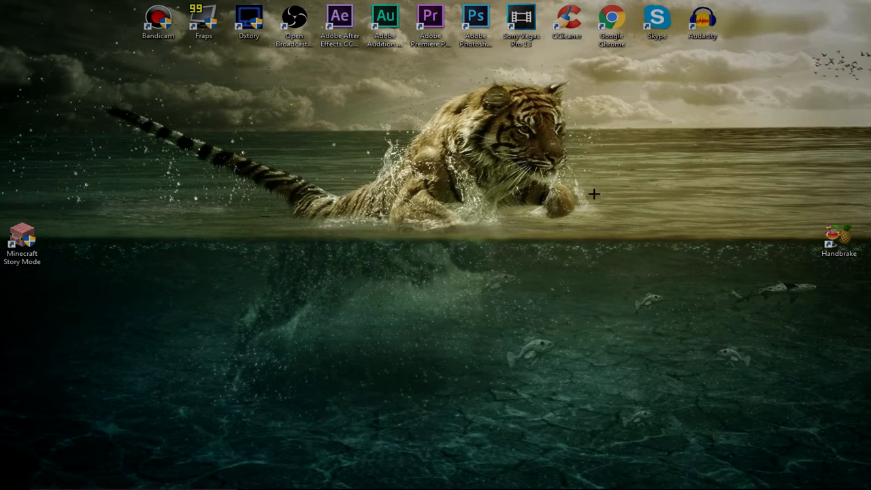
mouse_move(303, 134)
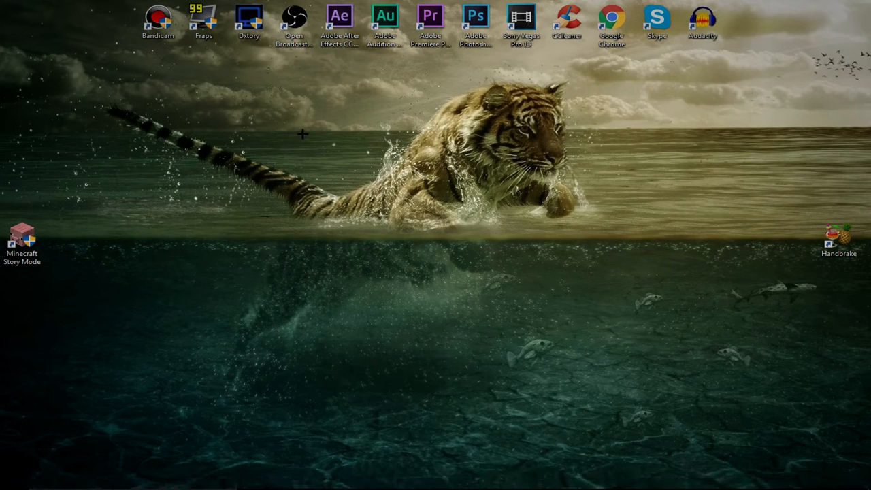
mouse_move(665, 280)
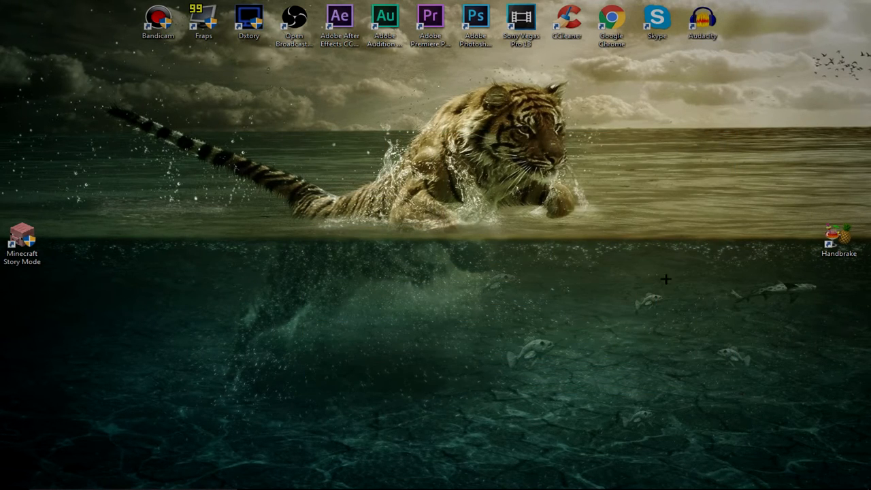
left_click_drag(666, 279, 484, 305)
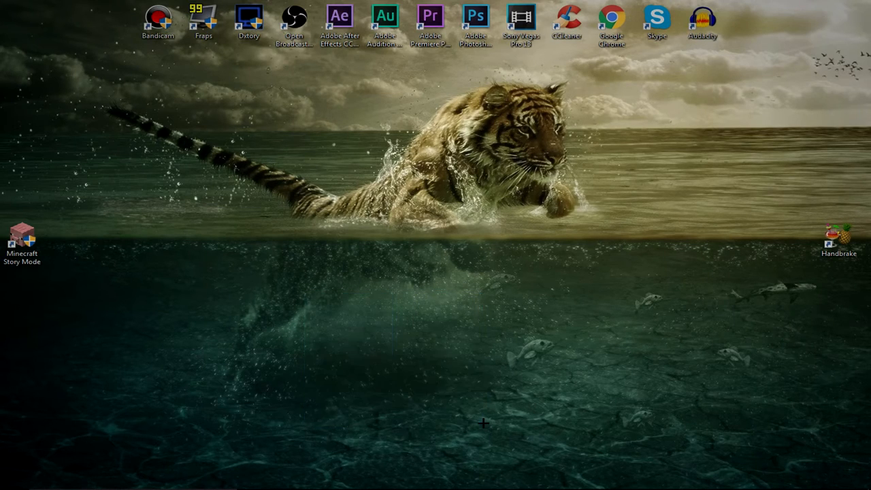
mouse_move(452, 335)
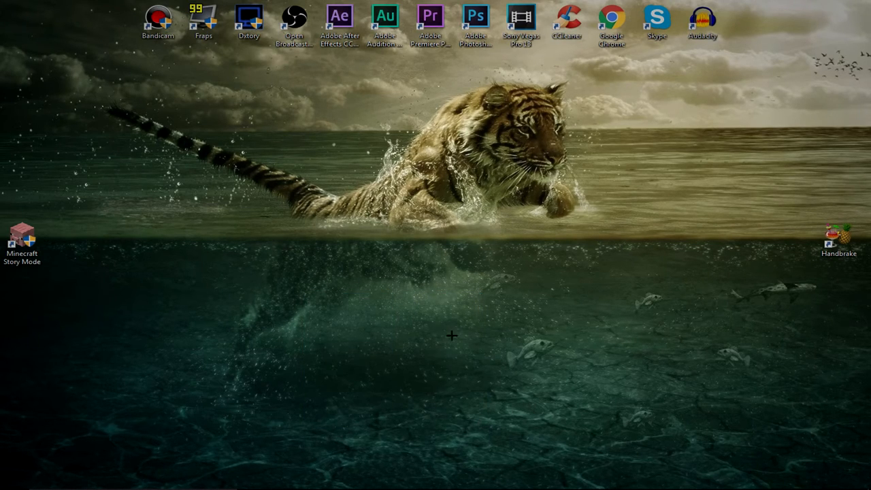
mouse_move(412, 340)
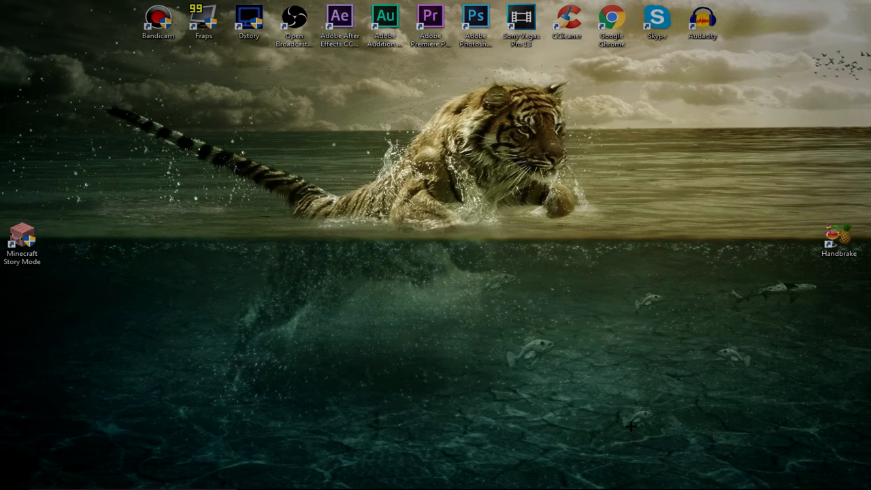
mouse_move(603, 403)
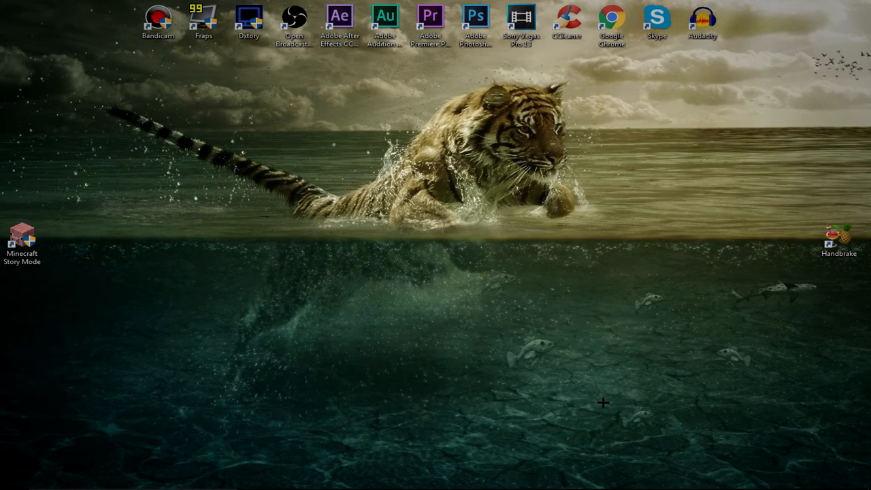
mouse_move(579, 402)
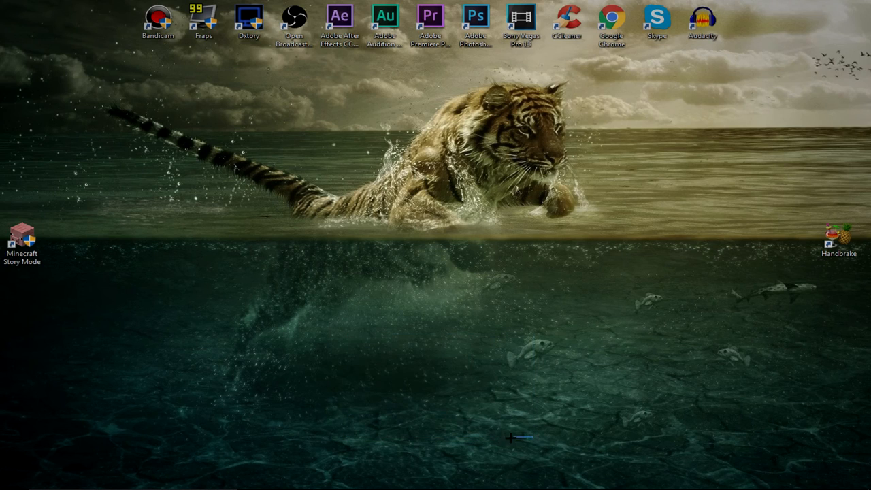
left_click_drag(519, 439, 490, 369)
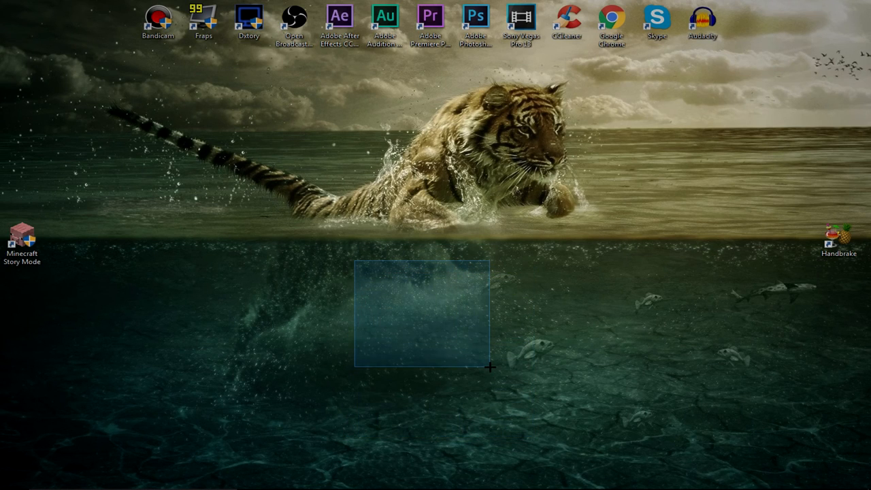